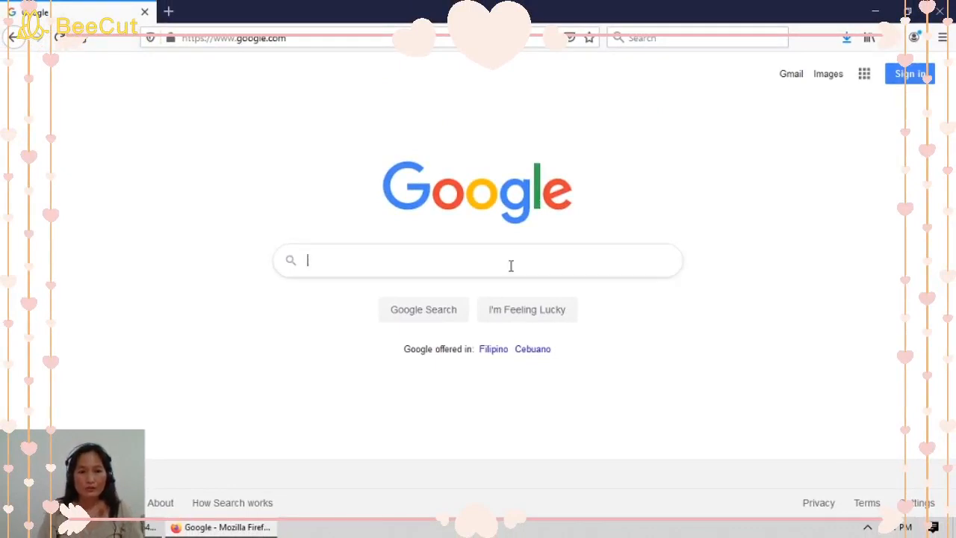
# - Search Google for 'remove.bg'
pyautogui.click(478, 260)
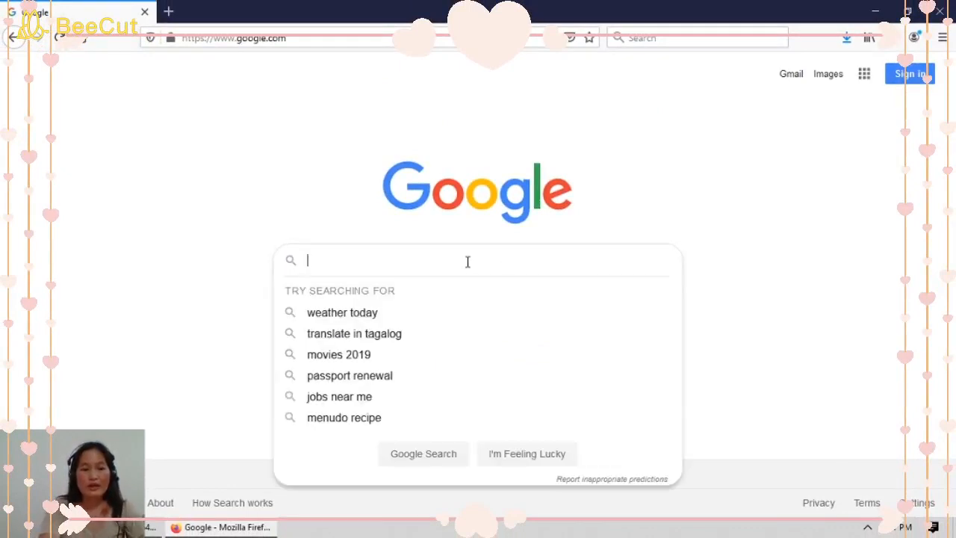
pyautogui.write('remove.bg')
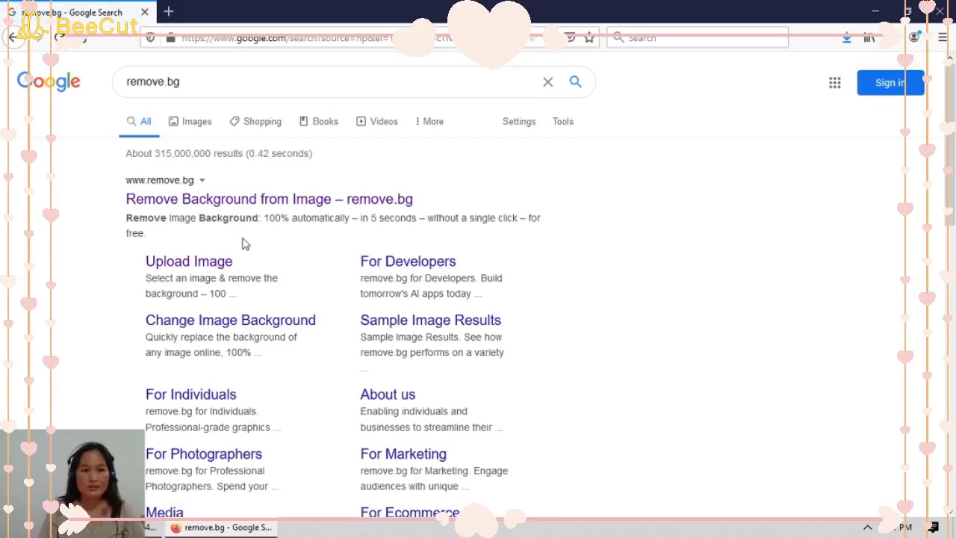
pyautogui.moveTo(228, 204)
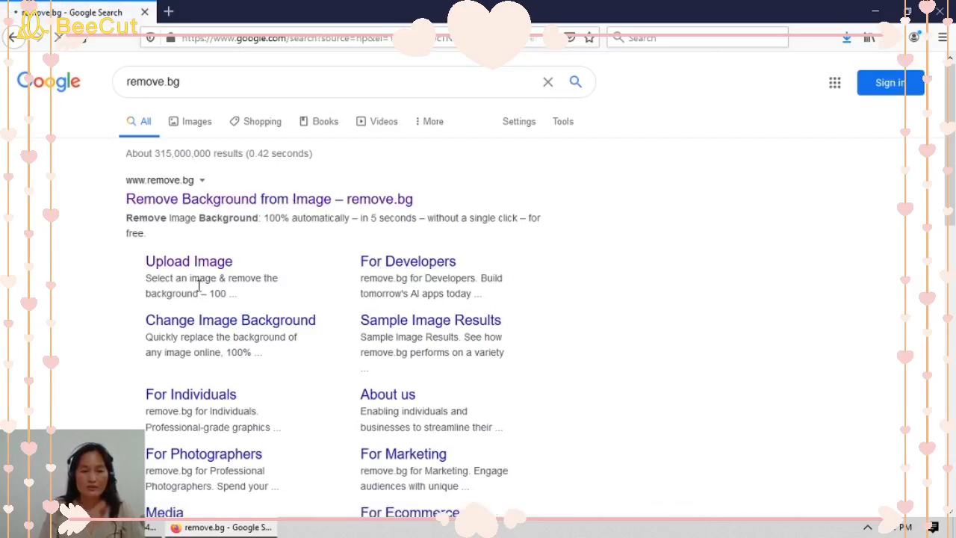
# - Go to the remove.bg site and upload the bag photo from Downloads
pyautogui.click(269, 199)
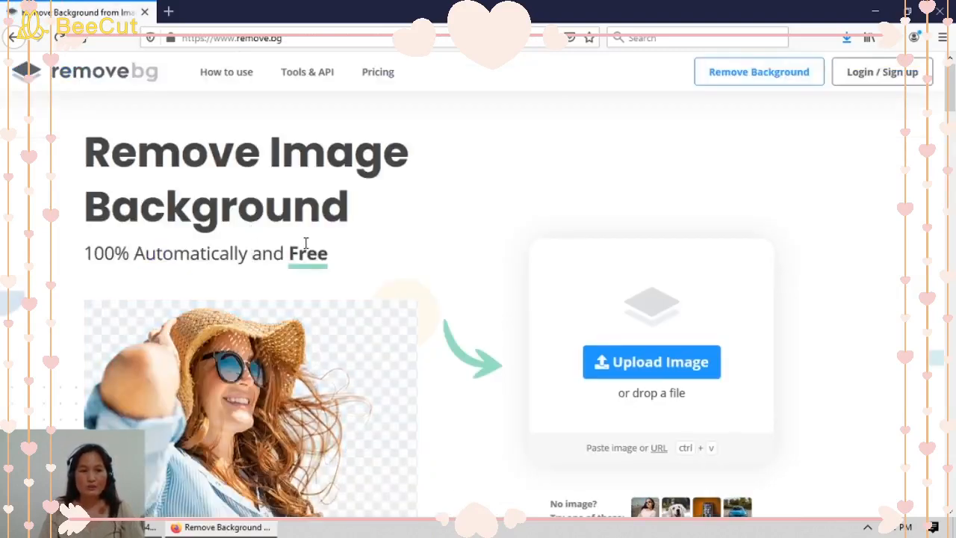
pyautogui.scroll(-3)
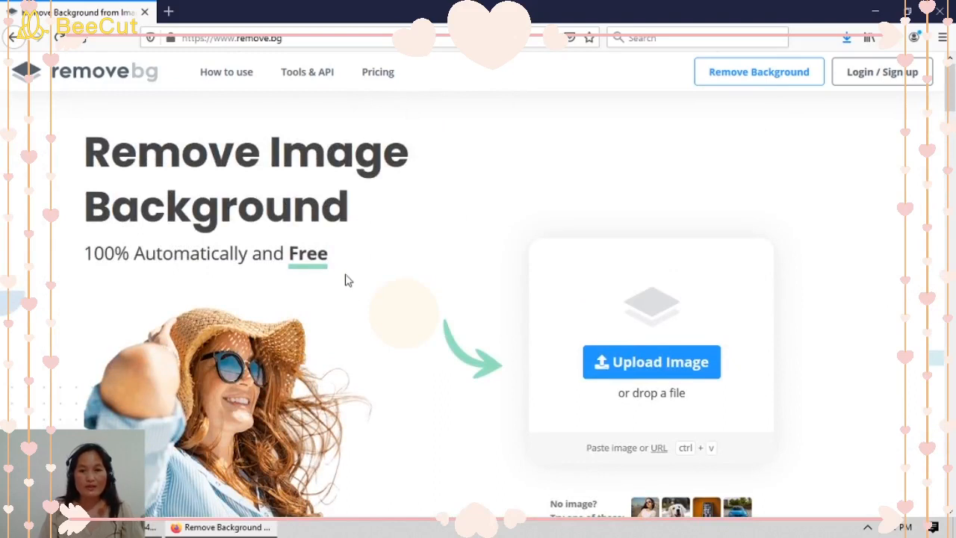
pyautogui.moveTo(399, 351)
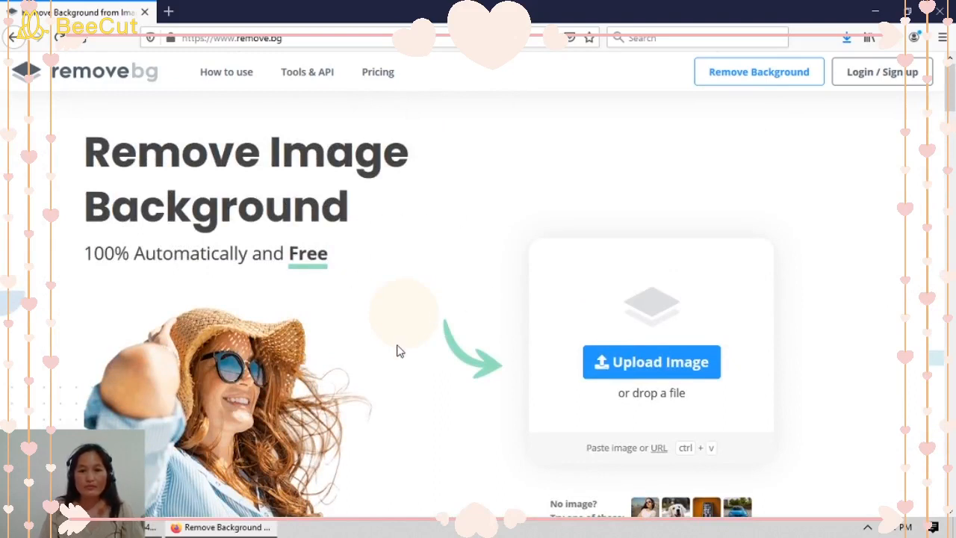
pyautogui.scroll(-3)
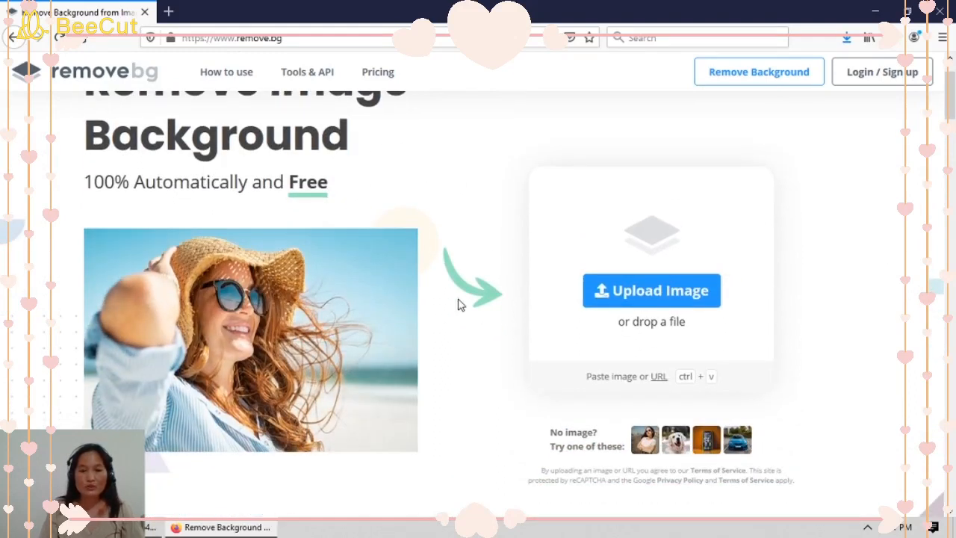
pyautogui.click(650, 289)
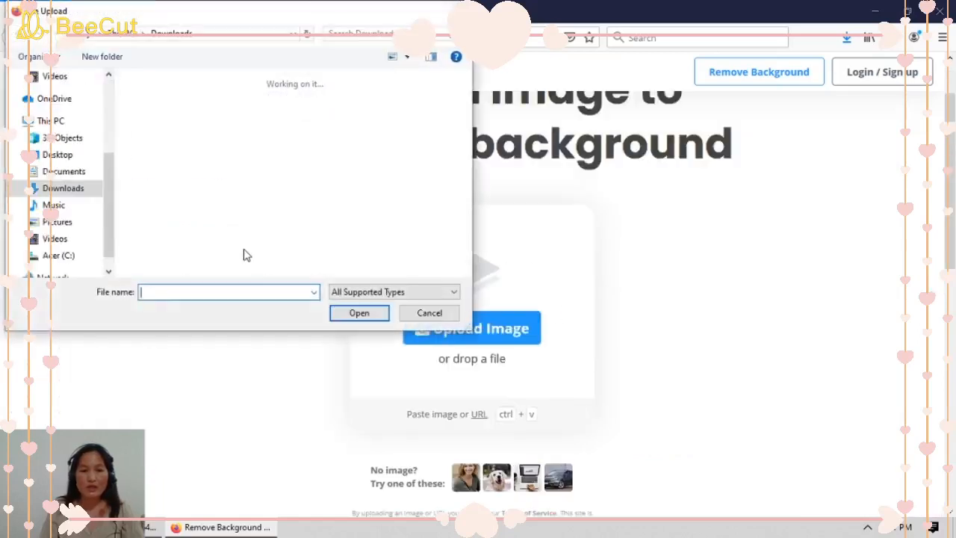
pyautogui.click(429, 313)
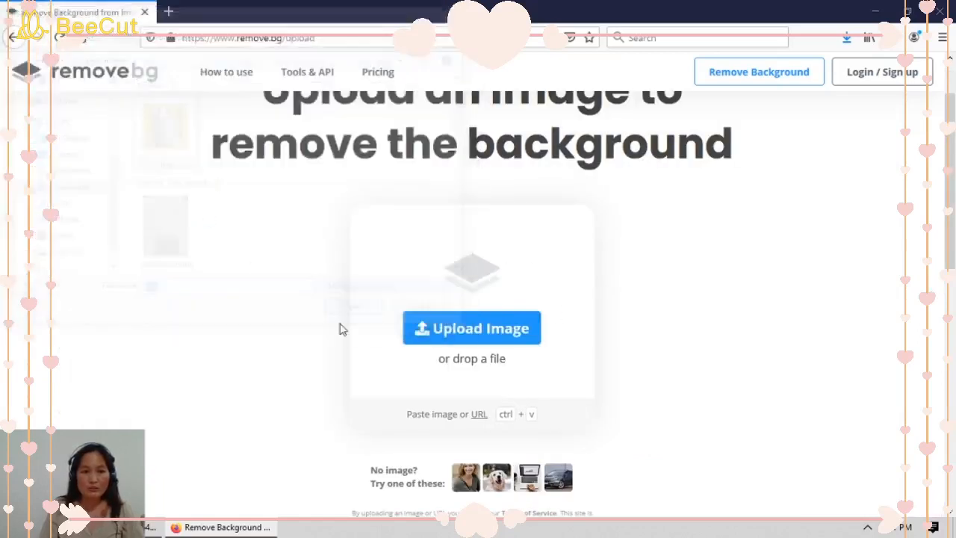
pyautogui.click(471, 327)
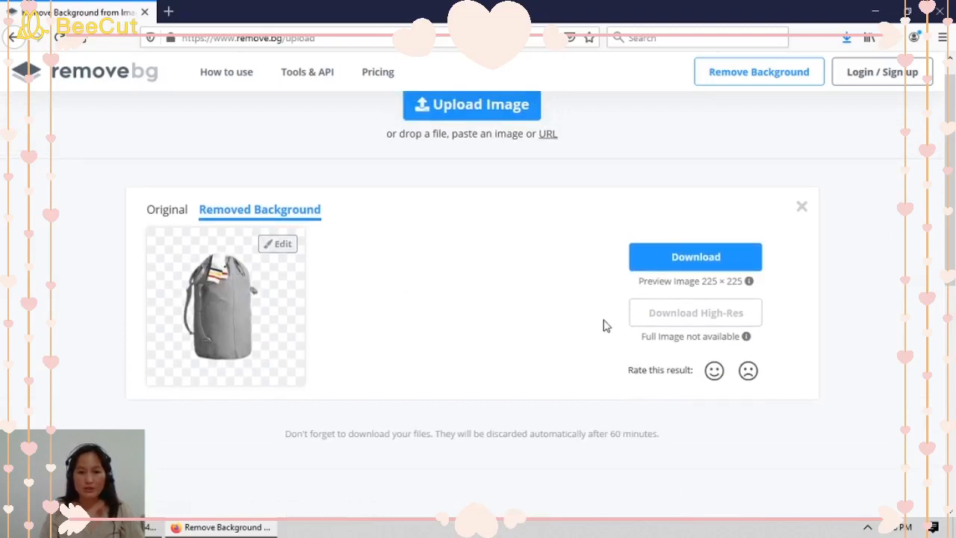
pyautogui.moveTo(238, 295)
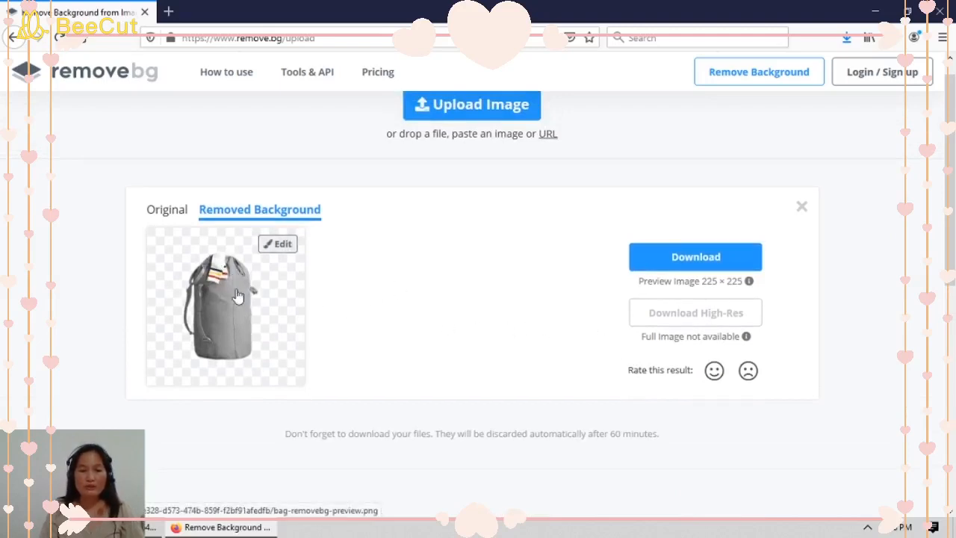
pyautogui.moveTo(579, 263)
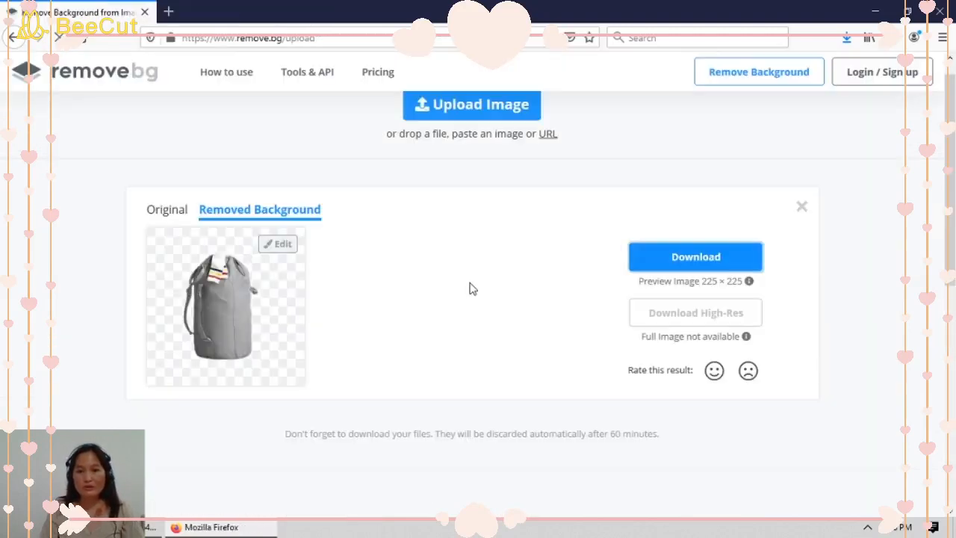
# - Download the background-removed bag image and confirm saving the PNG
pyautogui.click(694, 256)
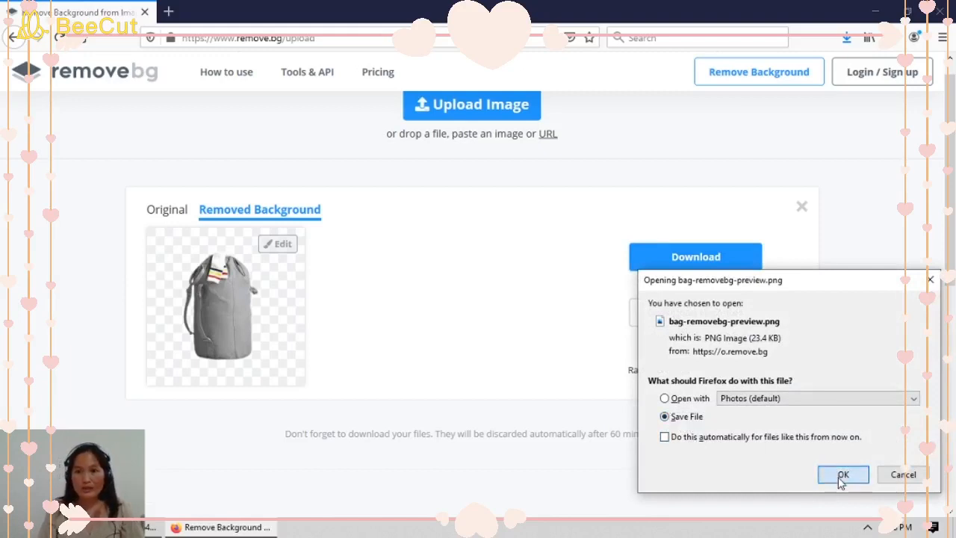
pyautogui.click(842, 474)
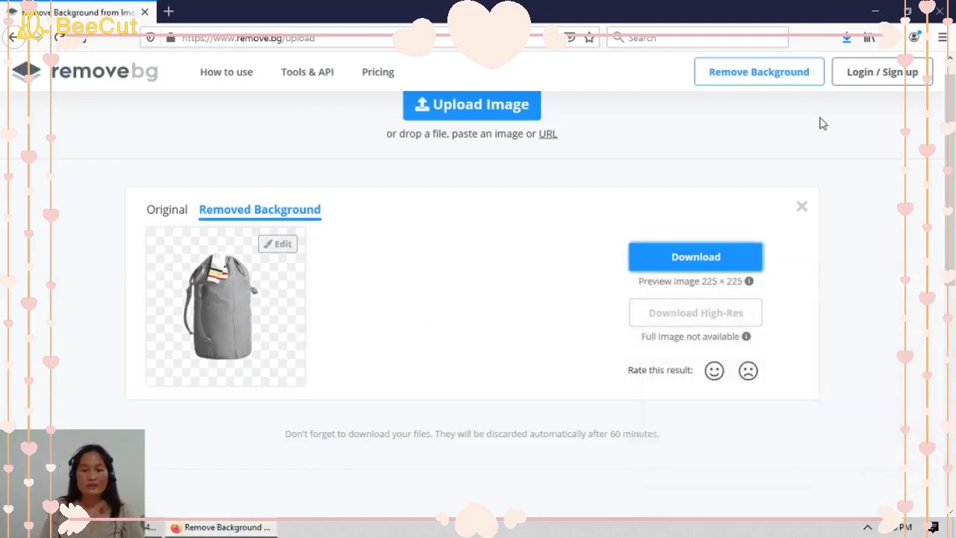